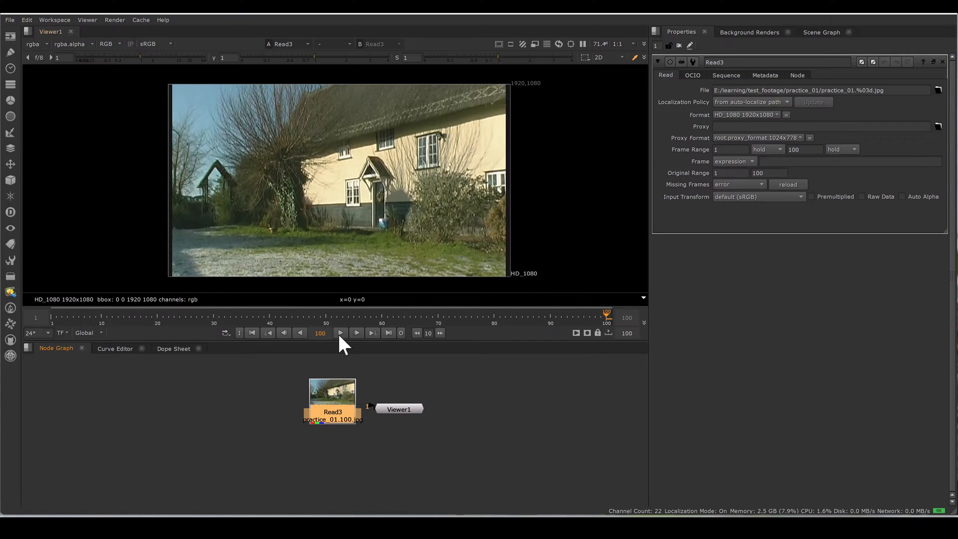
- Play the cottage footage in the Viewer timeline
left_click(340, 332)
type("tr")
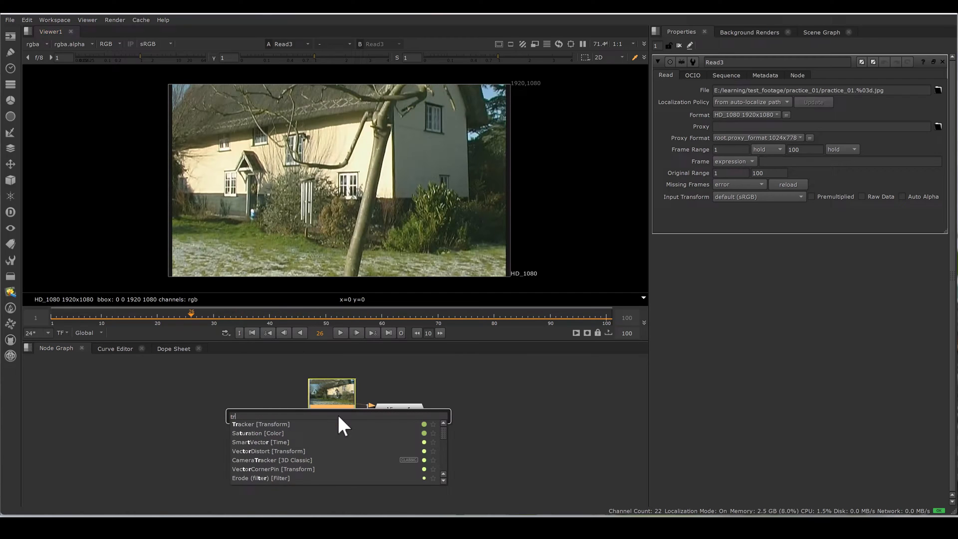
- Create Tracker1 on the footage and place track 1 on the porch roof corner
left_click(259, 424)
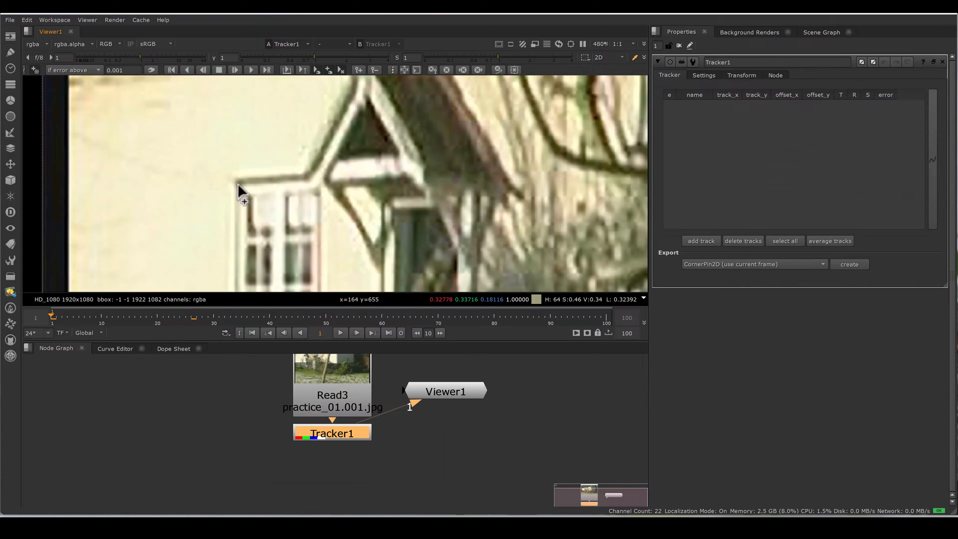
left_click(240, 186)
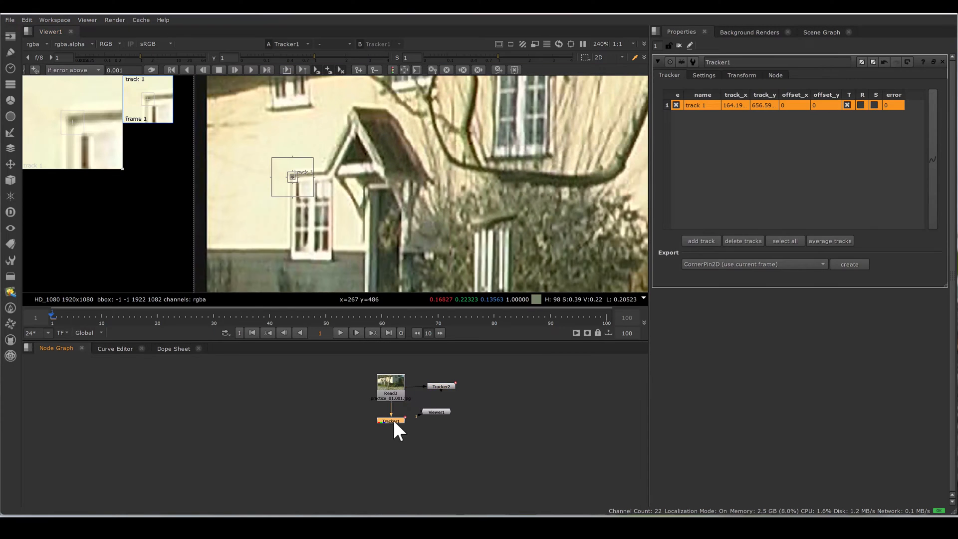
- Add a green 'regular tracking' backdrop around Tracker1 and track the porch point forward
right_click(397, 425)
type("regular tracking")
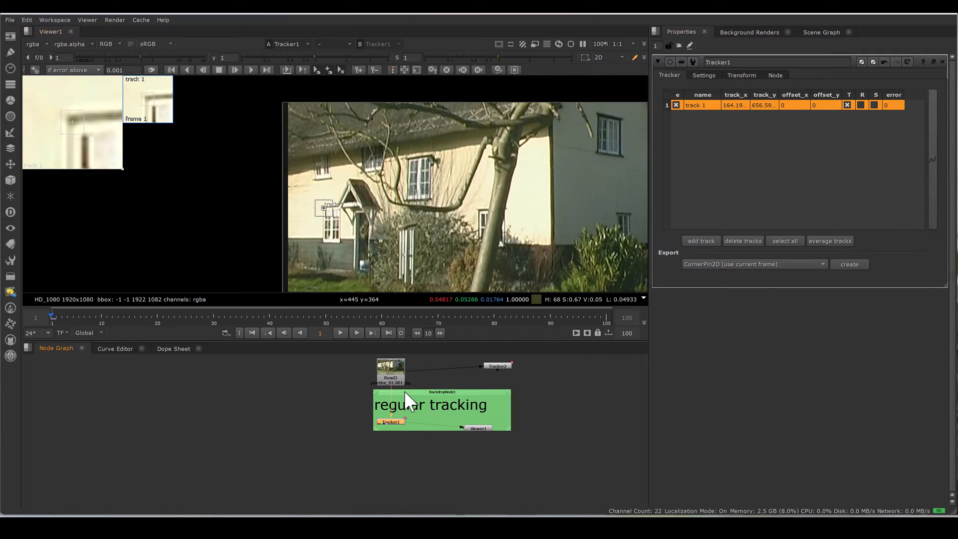
left_click(251, 70)
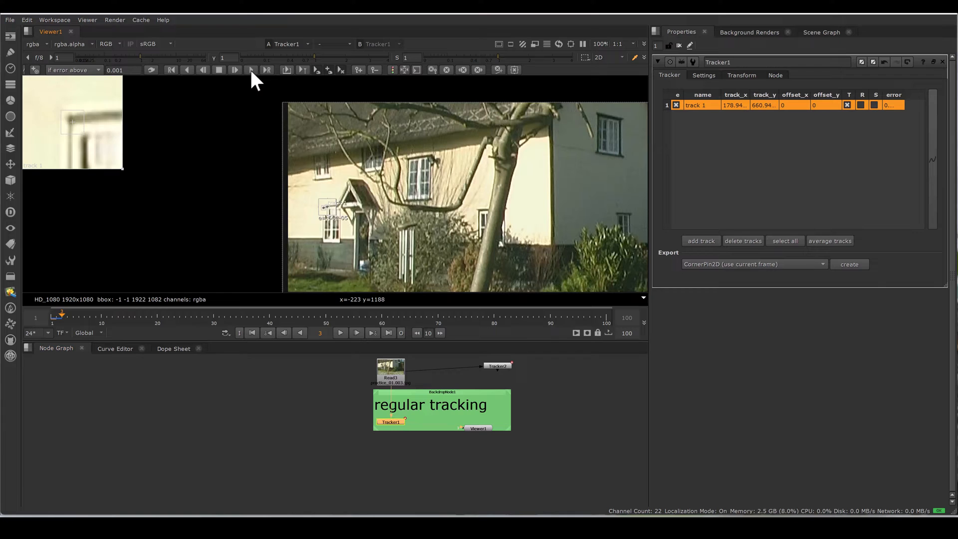
left_click(251, 69)
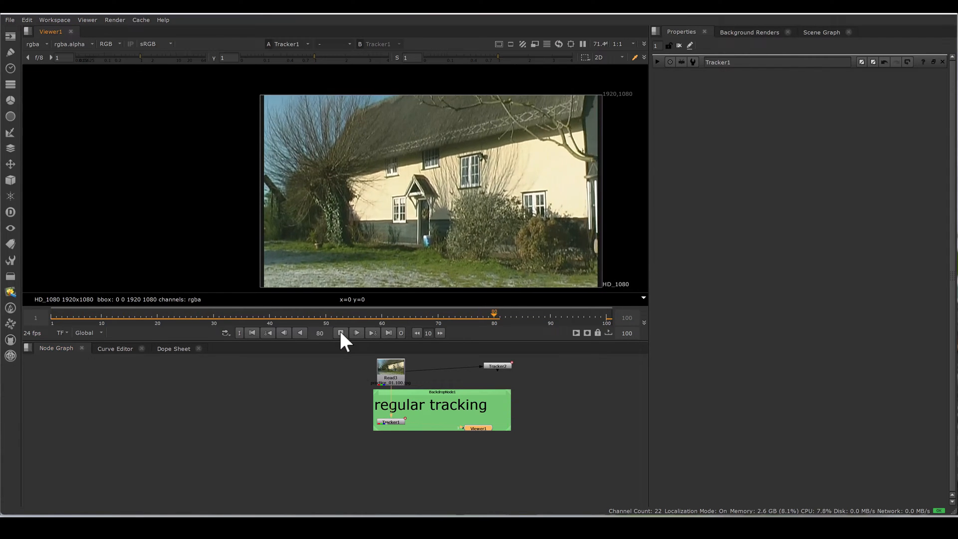
- Stop playback so Tracker2 can be wired to Read3 outside the backdrop
left_click(357, 332)
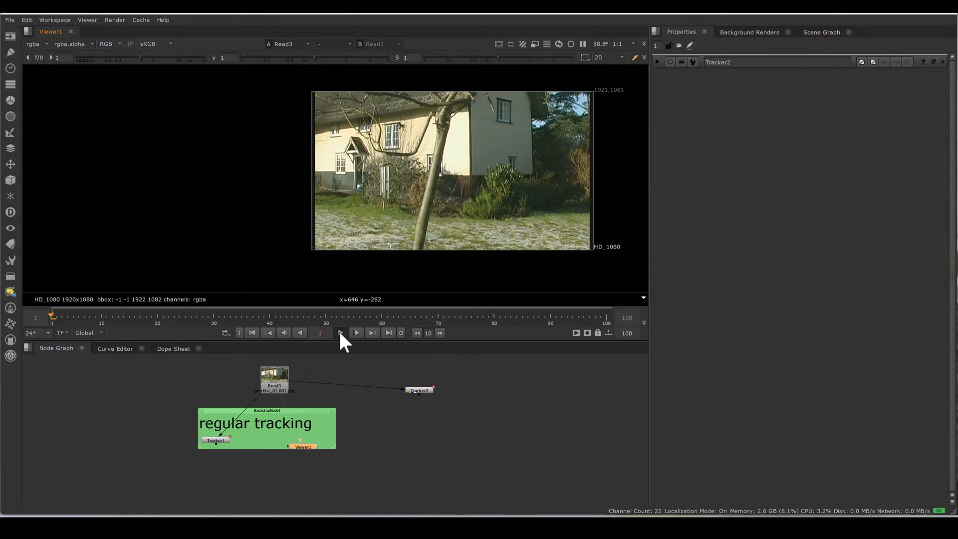
- Bring up Tracker2's properties to build the keyframed porch track
left_click(341, 332)
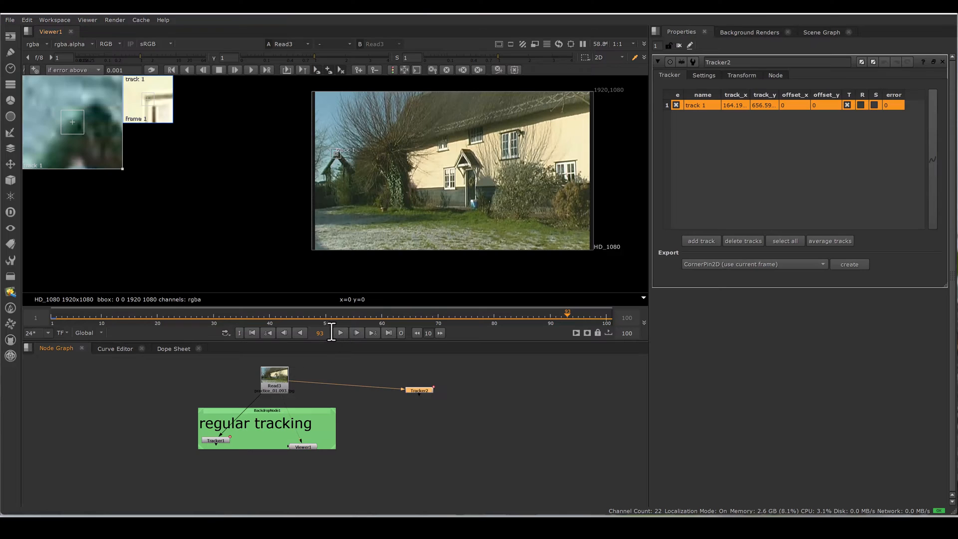
mouse_move(320, 334)
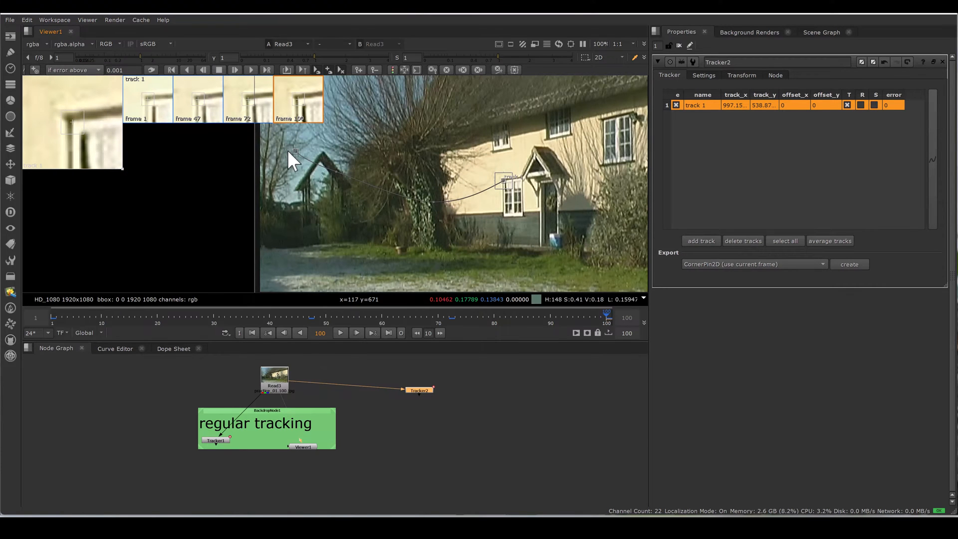
mouse_move(493, 198)
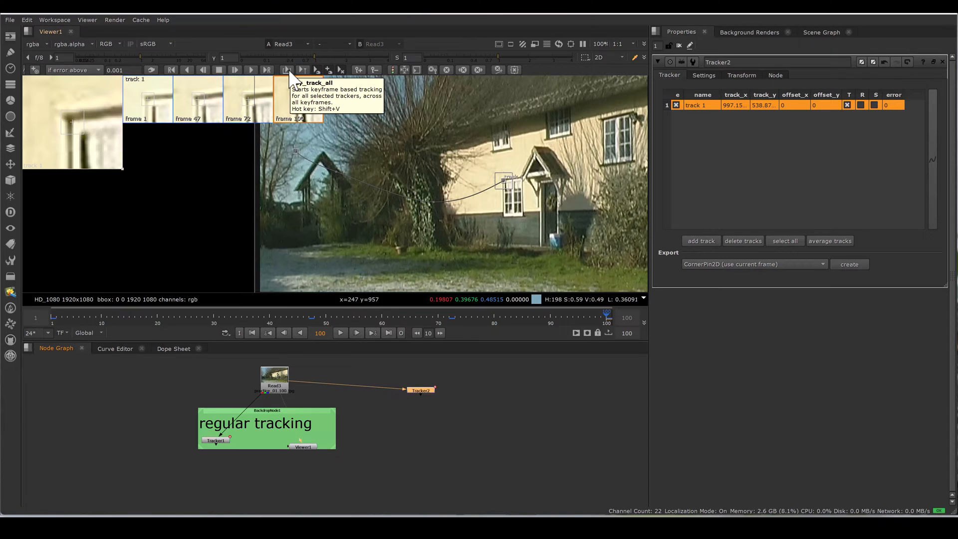
mouse_move(304, 69)
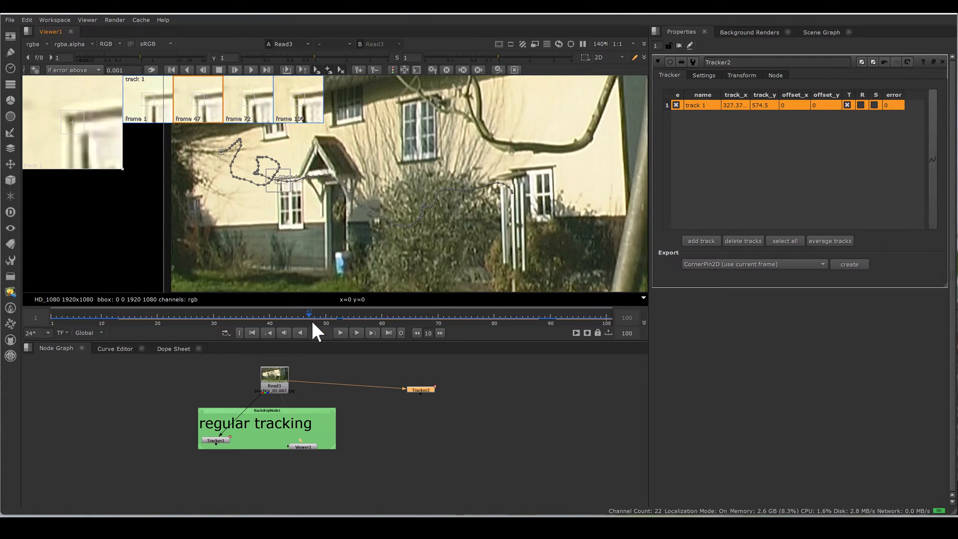
- Scrub to frame 63 and nudge the porch track box to add a midway keyframe
left_click_drag(308, 313, 315, 313)
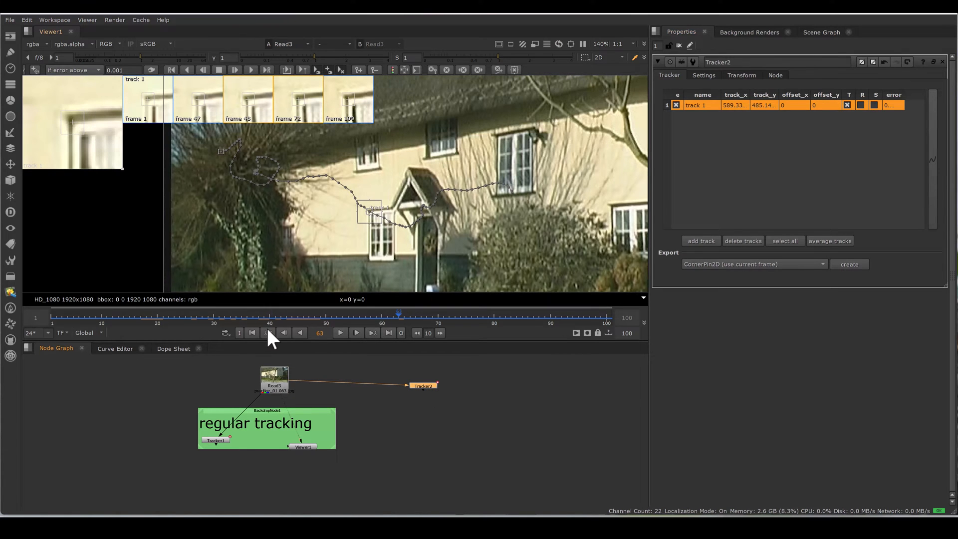
left_click(742, 75)
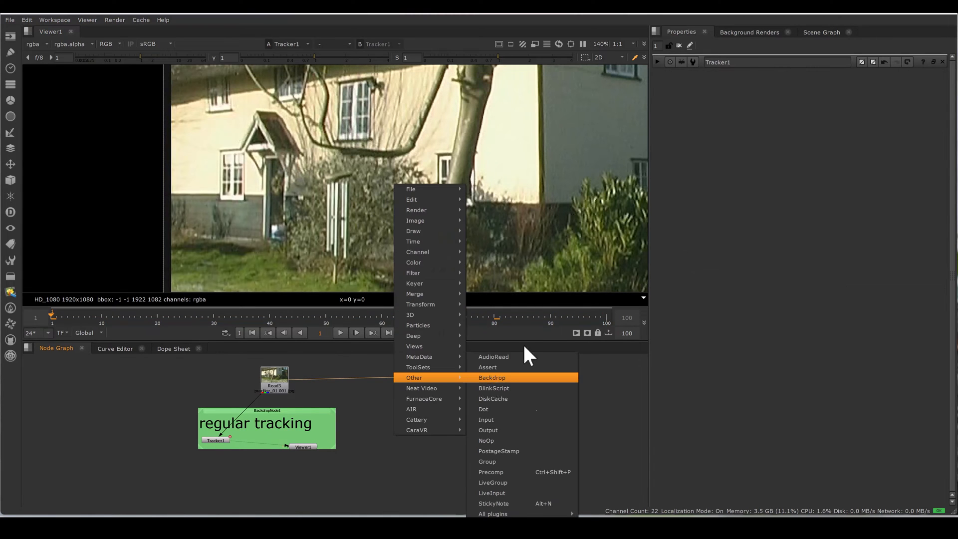
- Add a purple 'keyframe tracking' backdrop around Tracker2
left_click(492, 377)
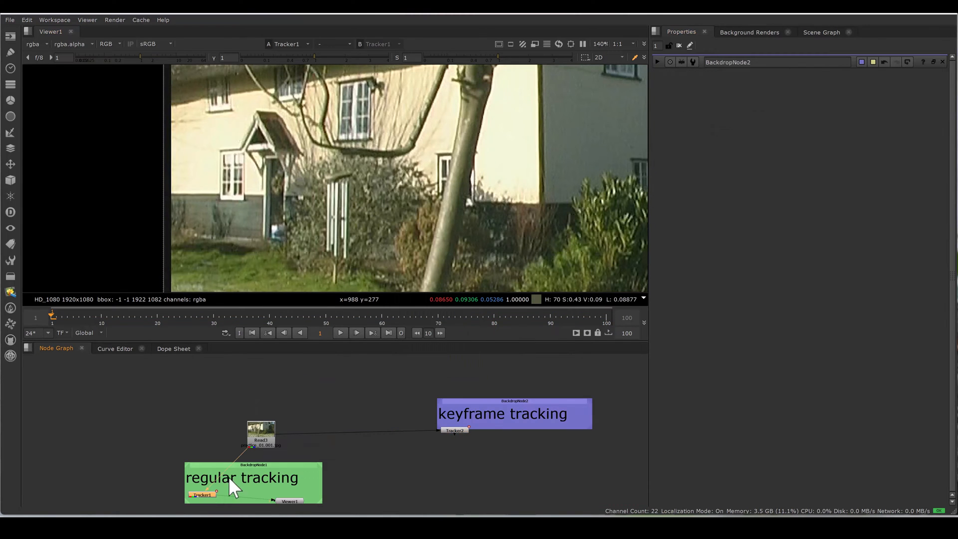